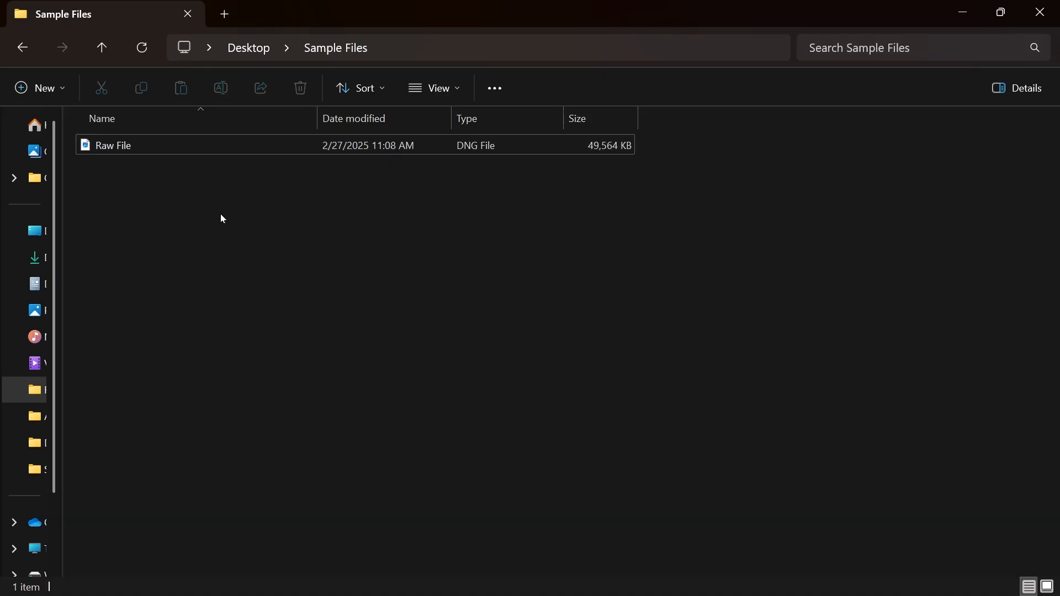
pyautogui.moveTo(395, 427)
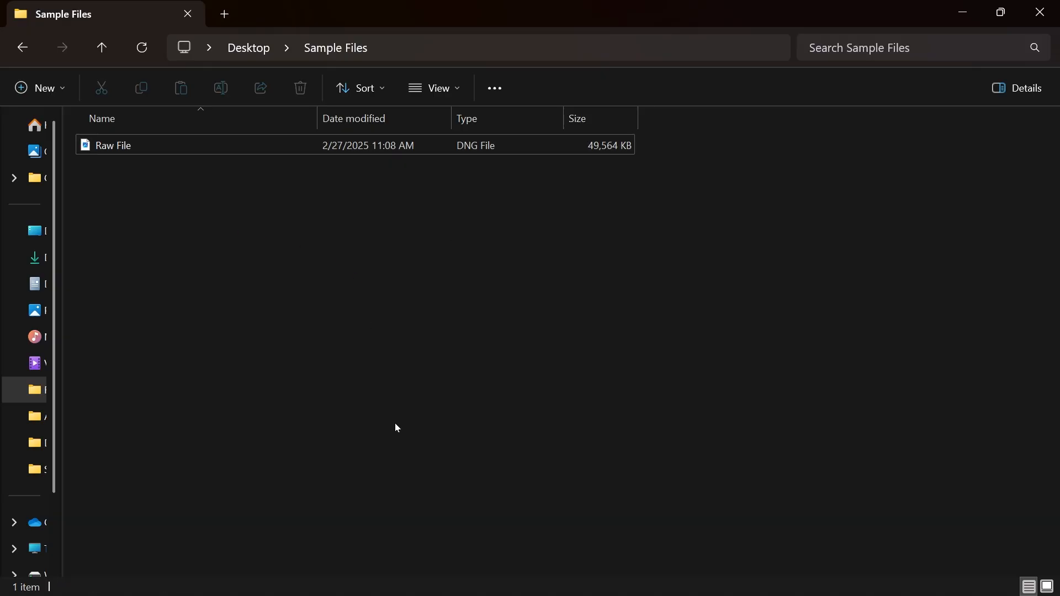
# Launch Microsoft Store and search it for 'raw image extension'
pyautogui.click(543, 577)
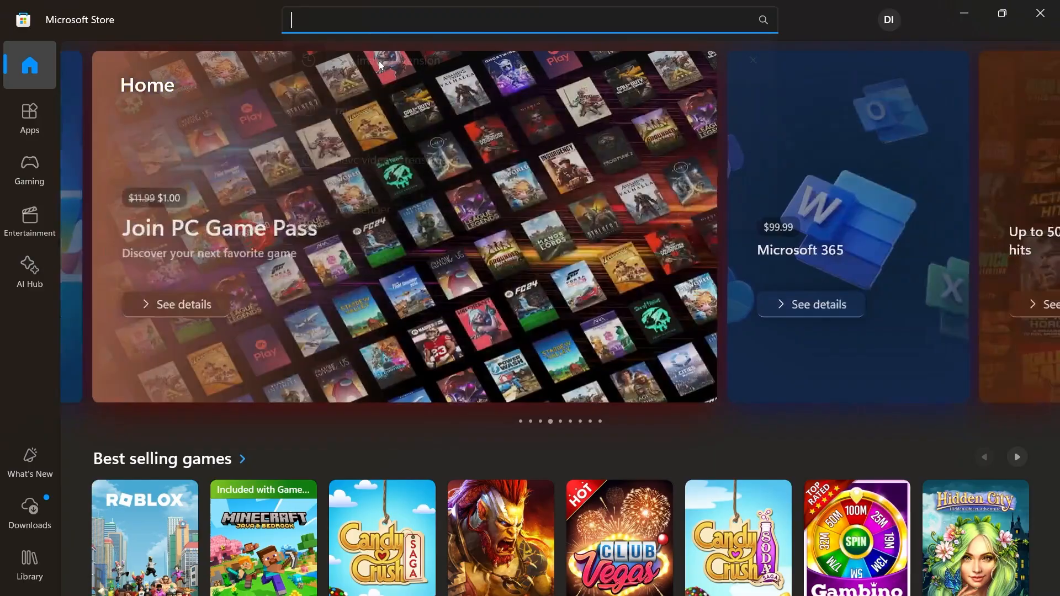
pyautogui.write('raw image exten')
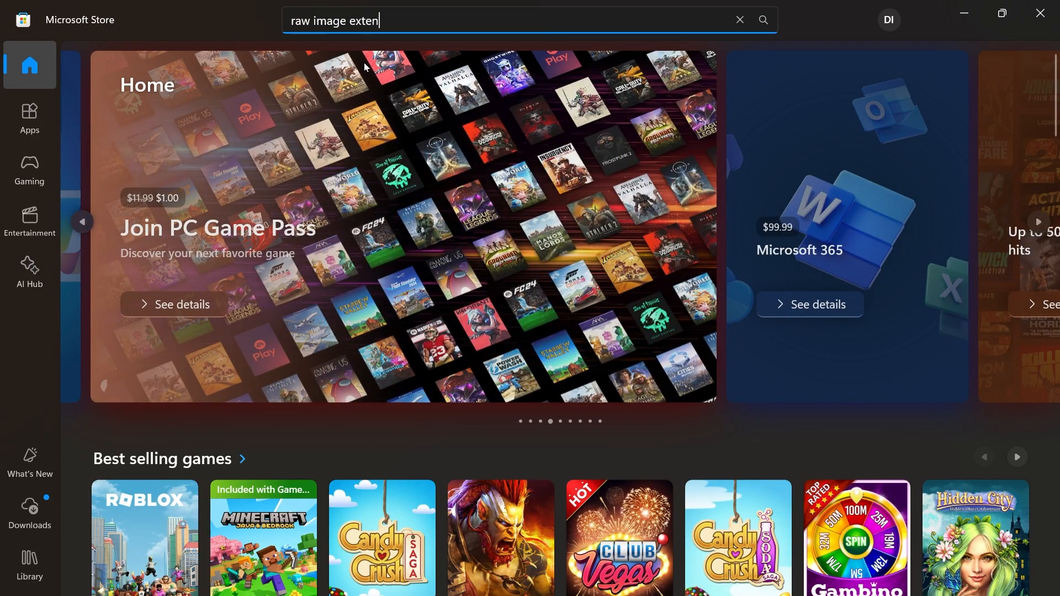
pyautogui.press('Return')
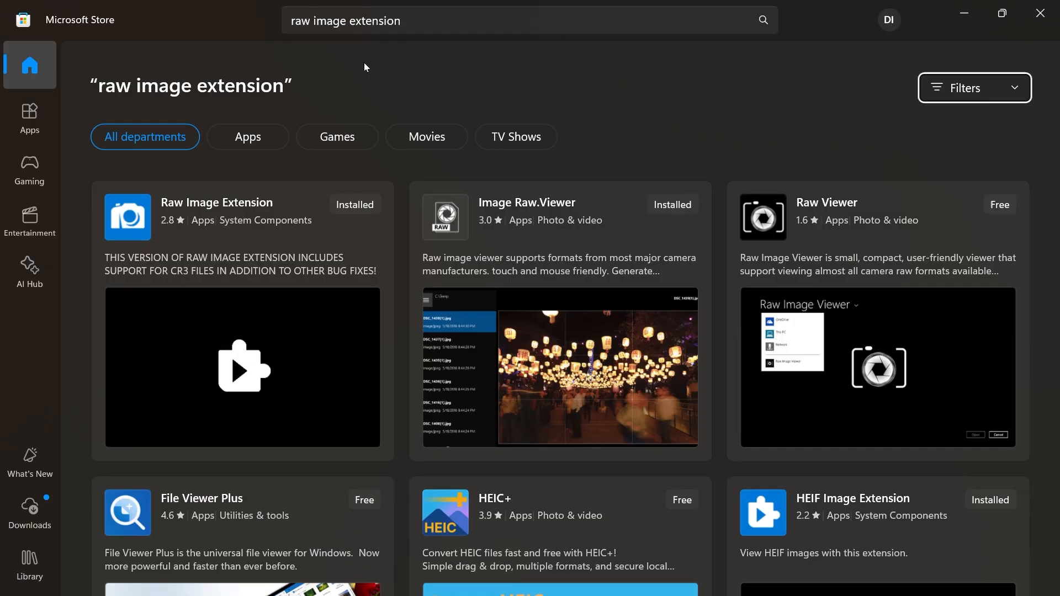
pyautogui.moveTo(277, 274)
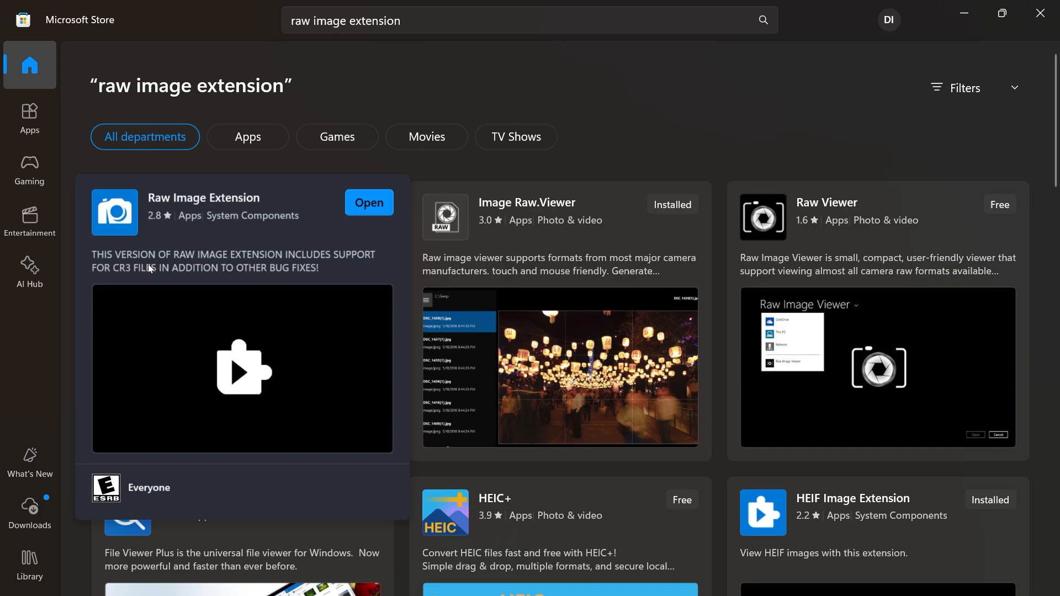
# View the Raw Image Extension details page to confirm it is installed, then return to results
pyautogui.click(204, 198)
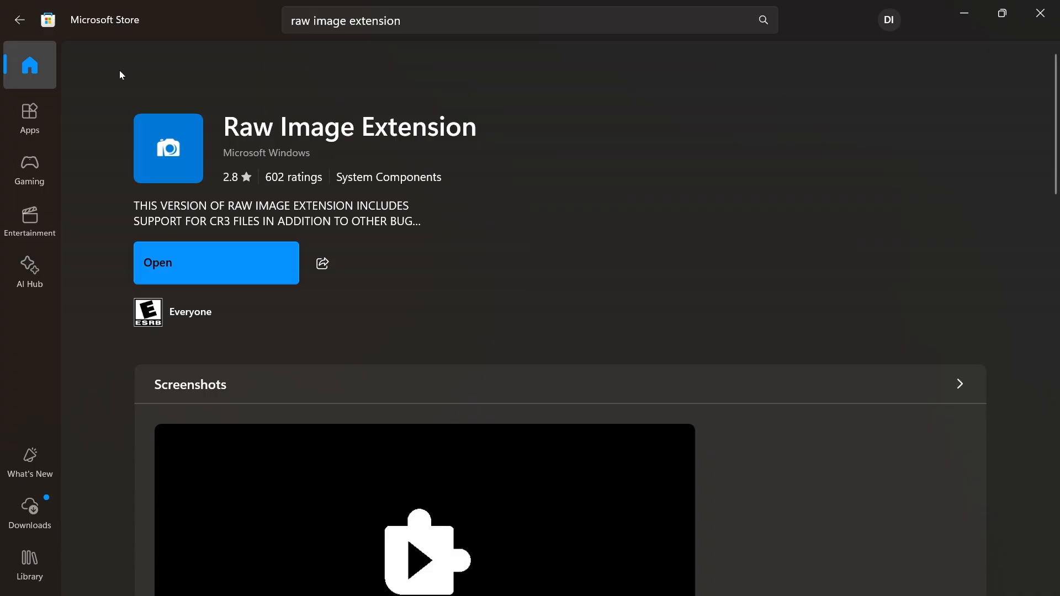
pyautogui.click(762, 20)
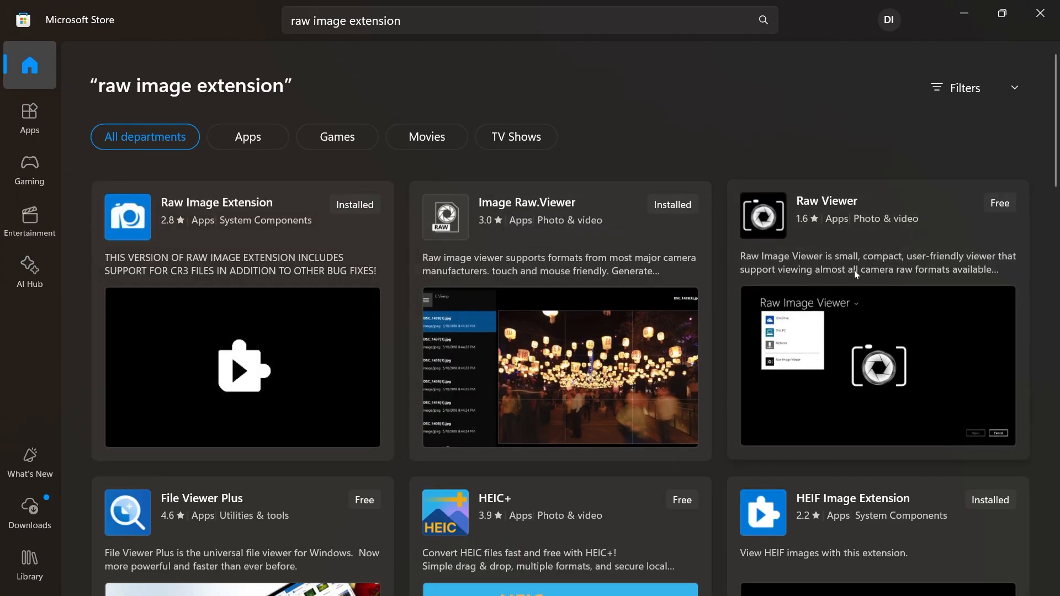
pyautogui.moveTo(498, 225)
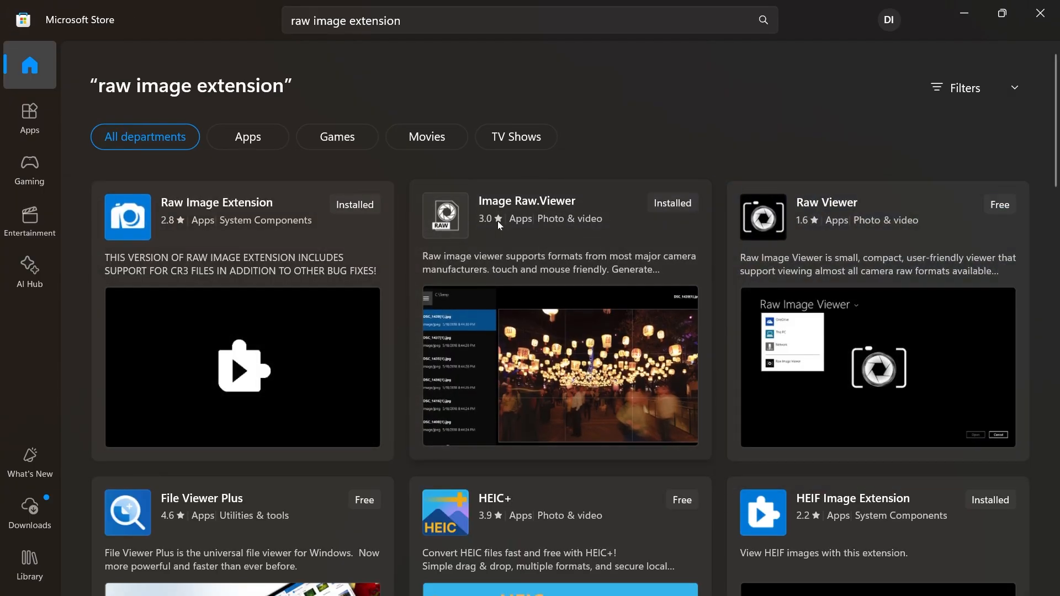
pyautogui.moveTo(640, 115)
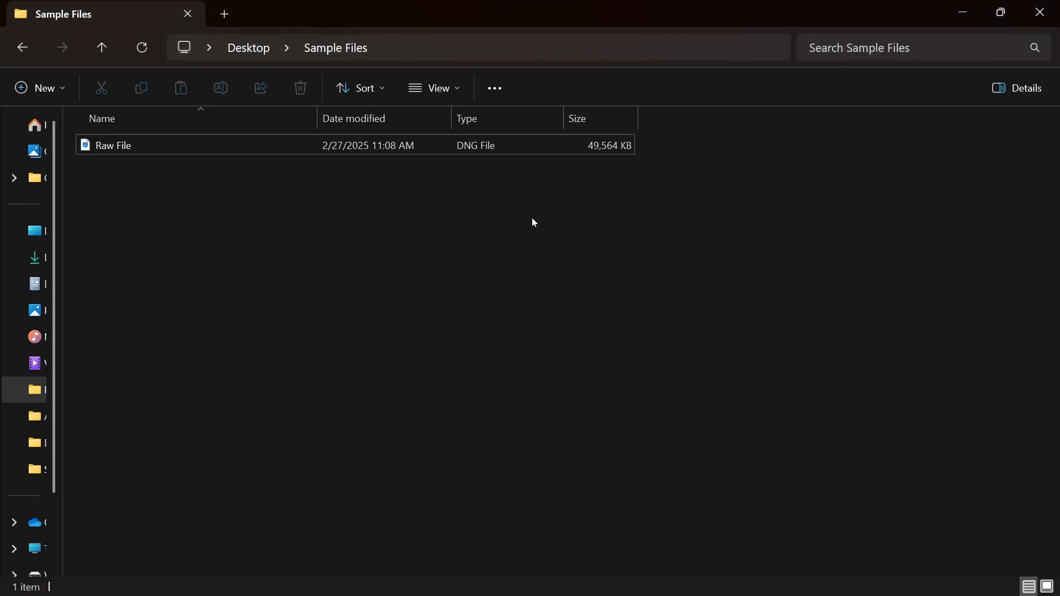
# Open the DNG Raw File in Photos via the Open with menu
pyautogui.click(135, 145)
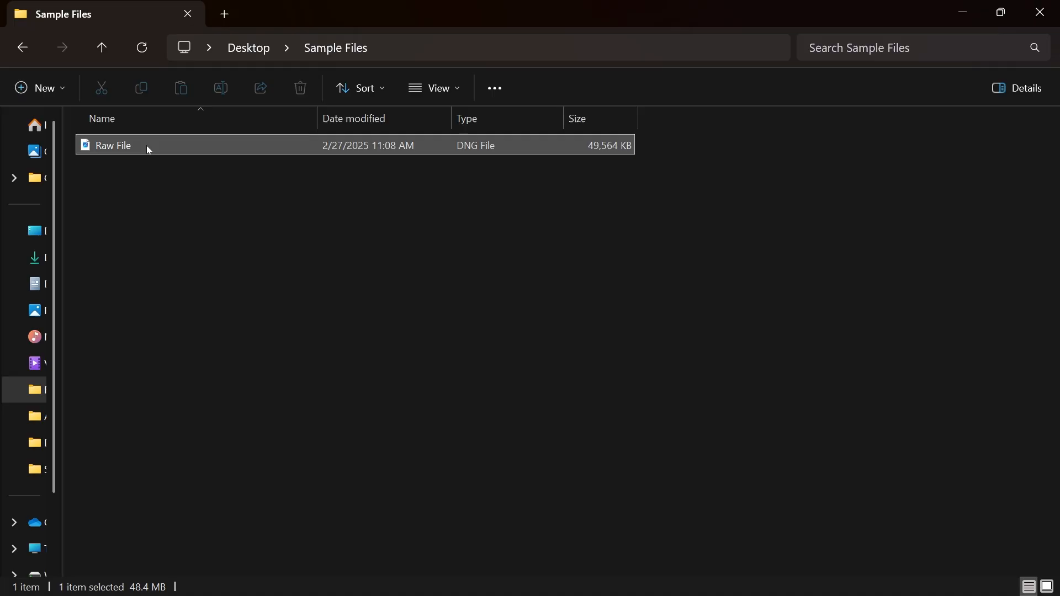
pyautogui.rightClick(113, 146)
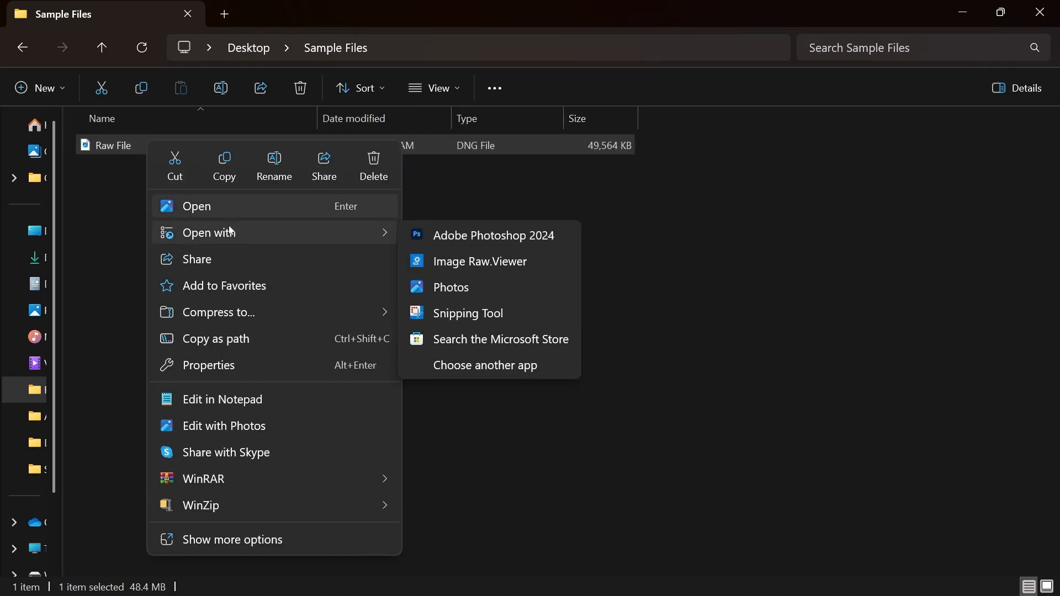
pyautogui.click(451, 288)
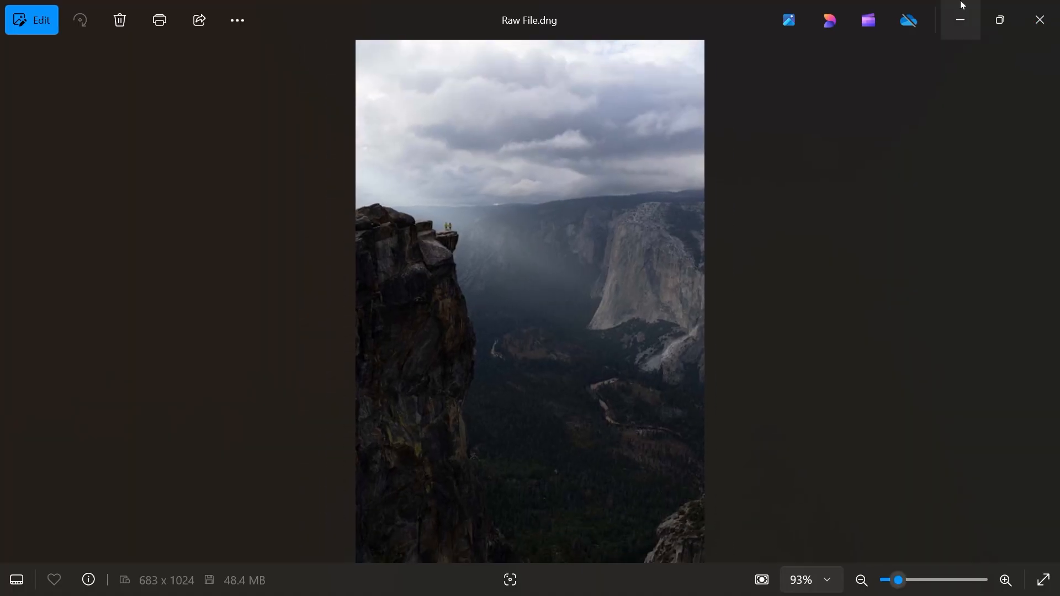
# Open the same Raw File in Image Raw.Viewer via Open with
pyautogui.rightClick(113, 144)
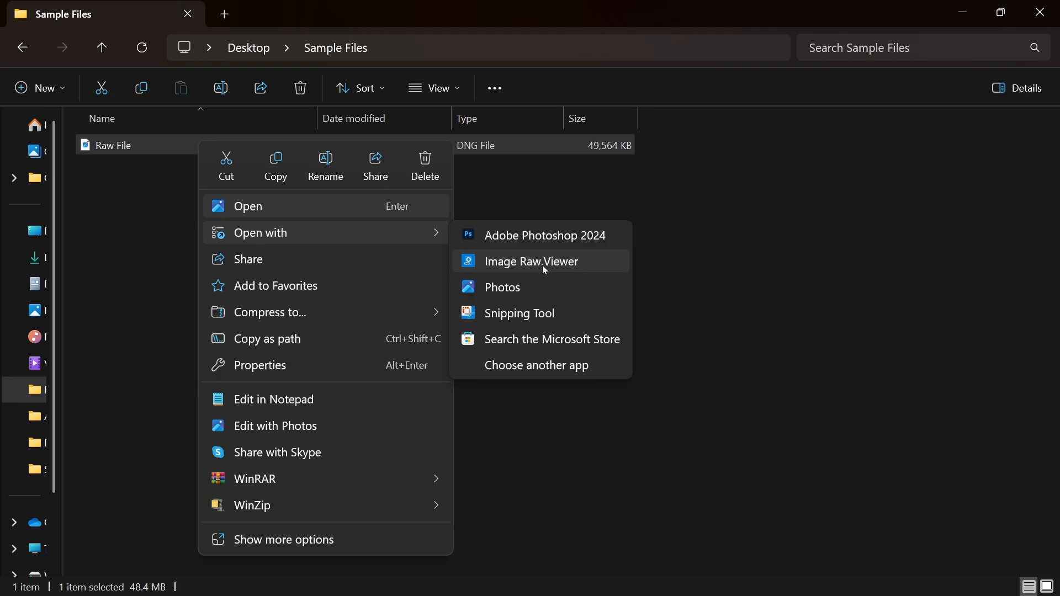
pyautogui.click(532, 262)
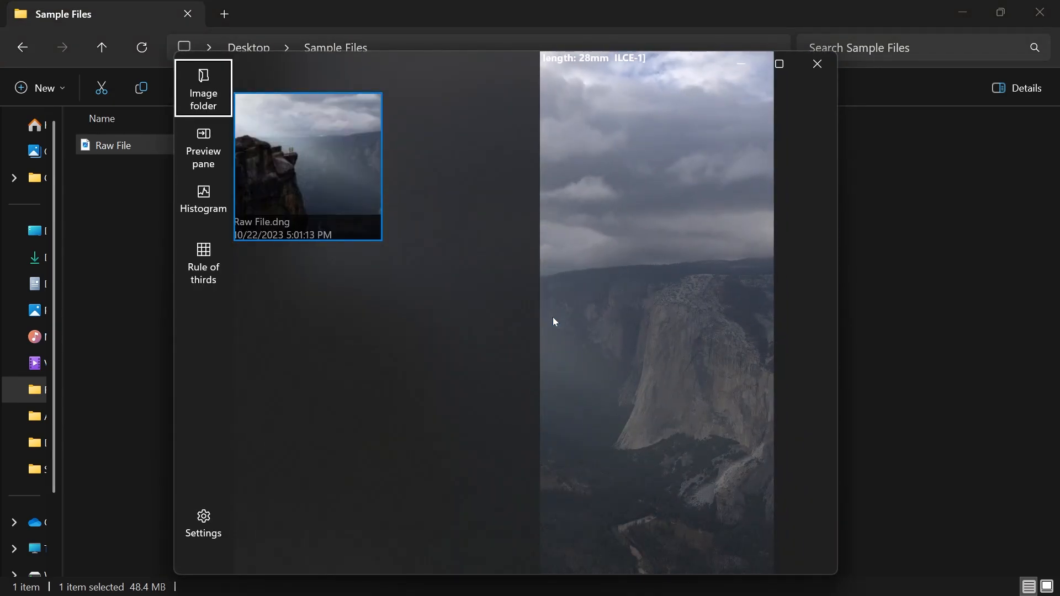
pyautogui.moveTo(705, 196)
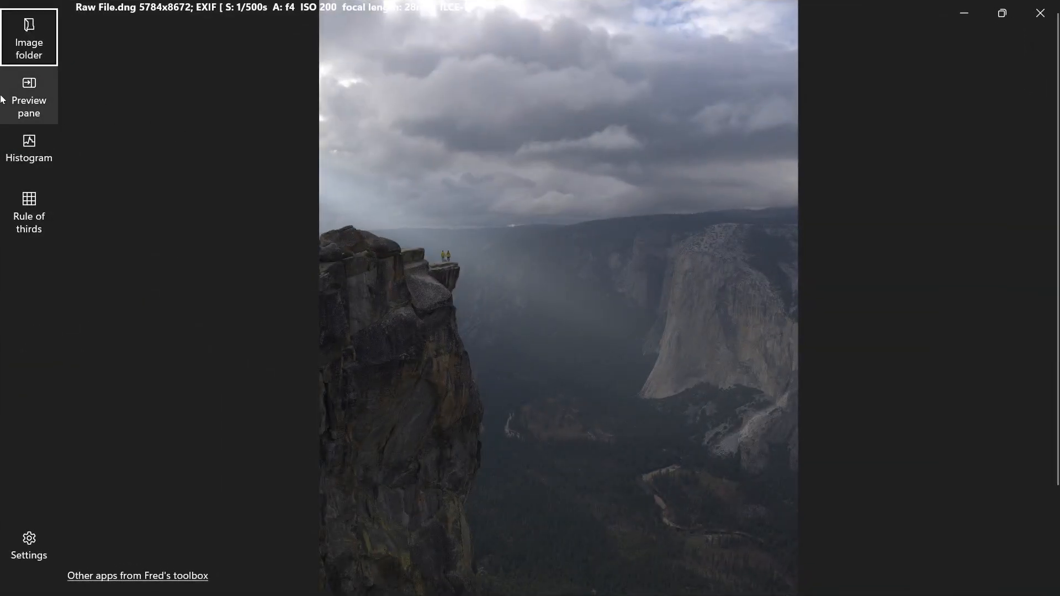
# Show a rule-of-thirds grid over the cliff photo and the preview pane with the Raw File.dng thumbnail
pyautogui.click(29, 215)
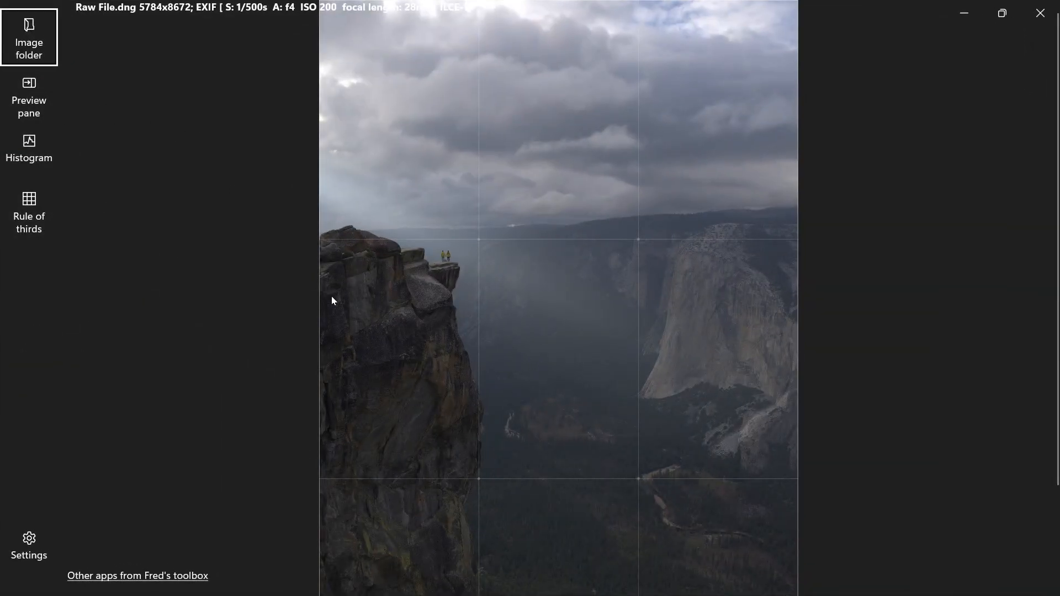
pyautogui.click(29, 149)
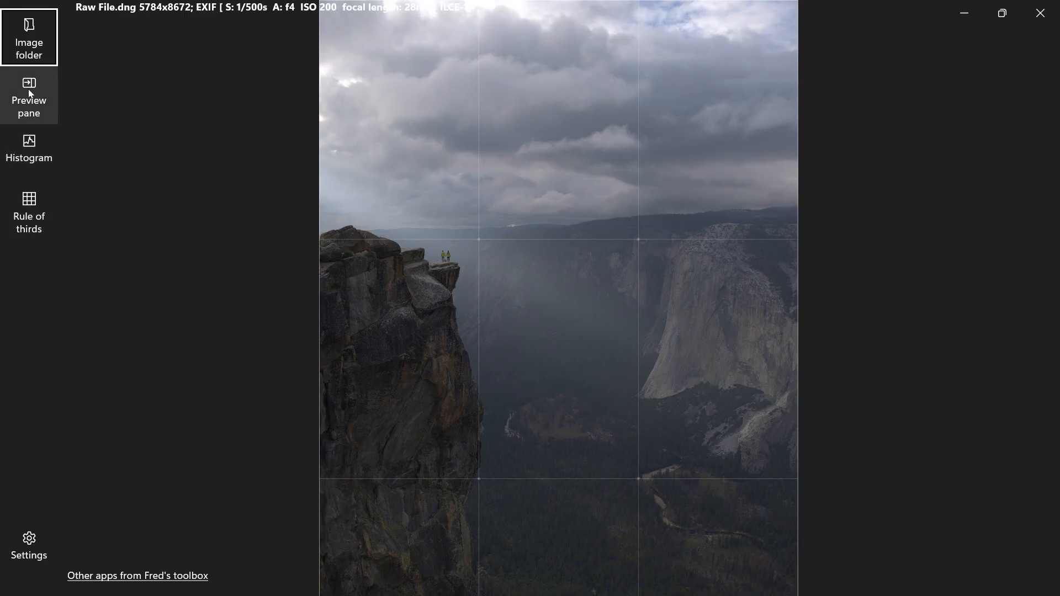
pyautogui.click(28, 95)
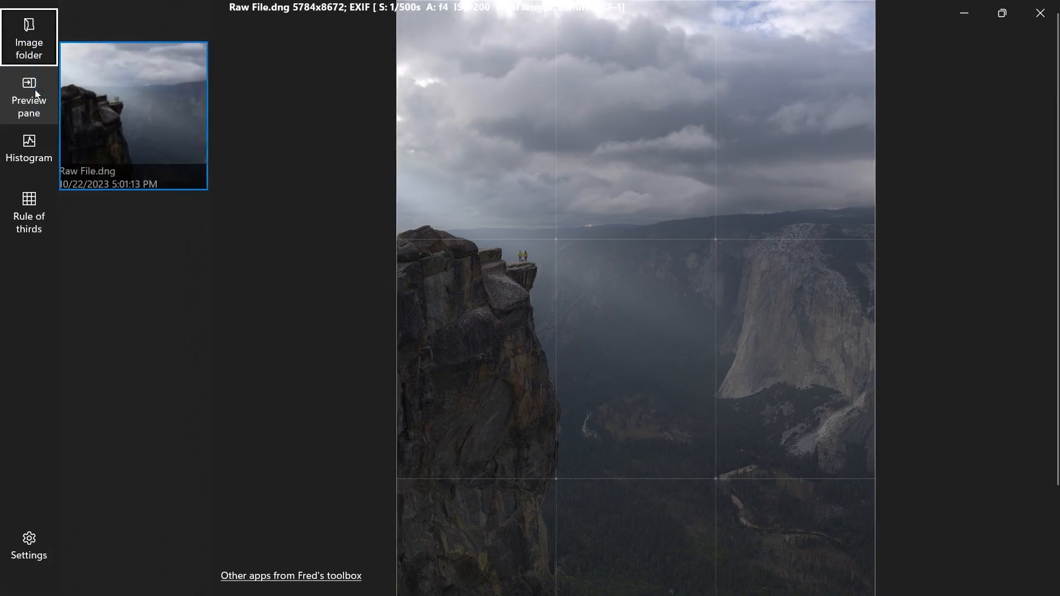
pyautogui.moveTo(98, 561)
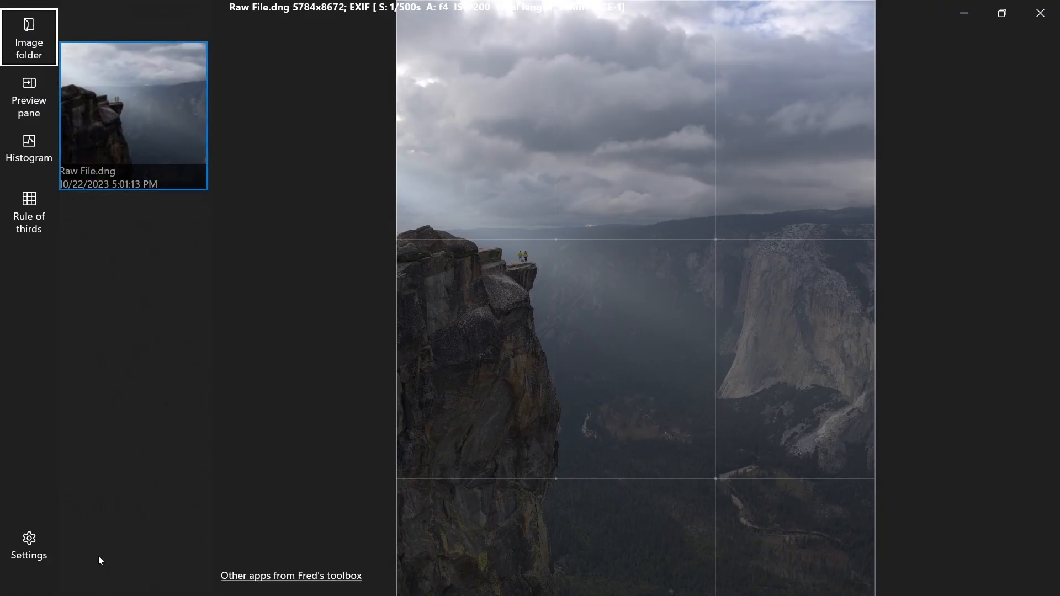
pyautogui.moveTo(28, 95)
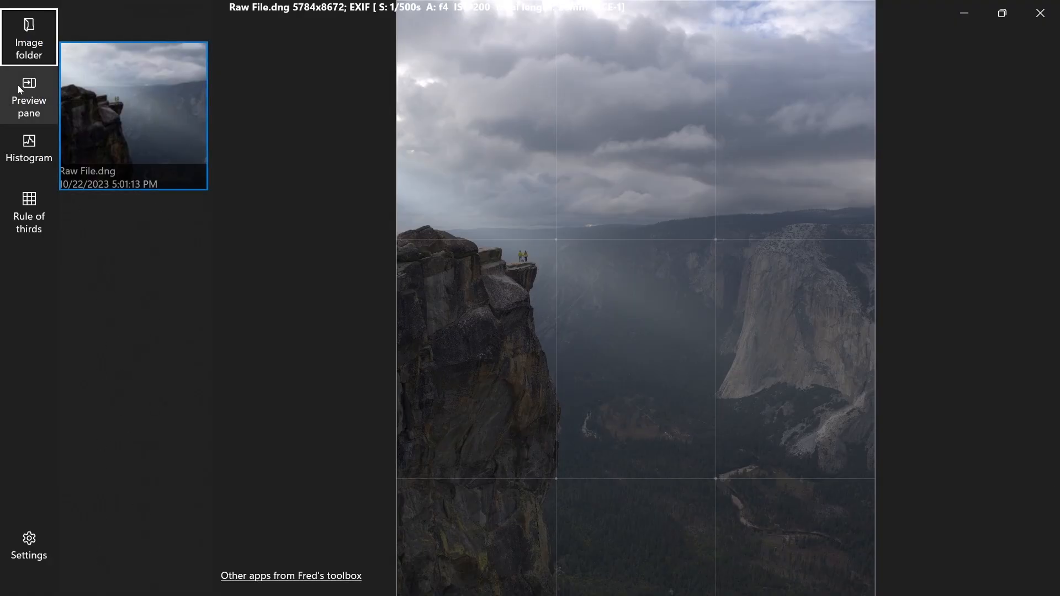